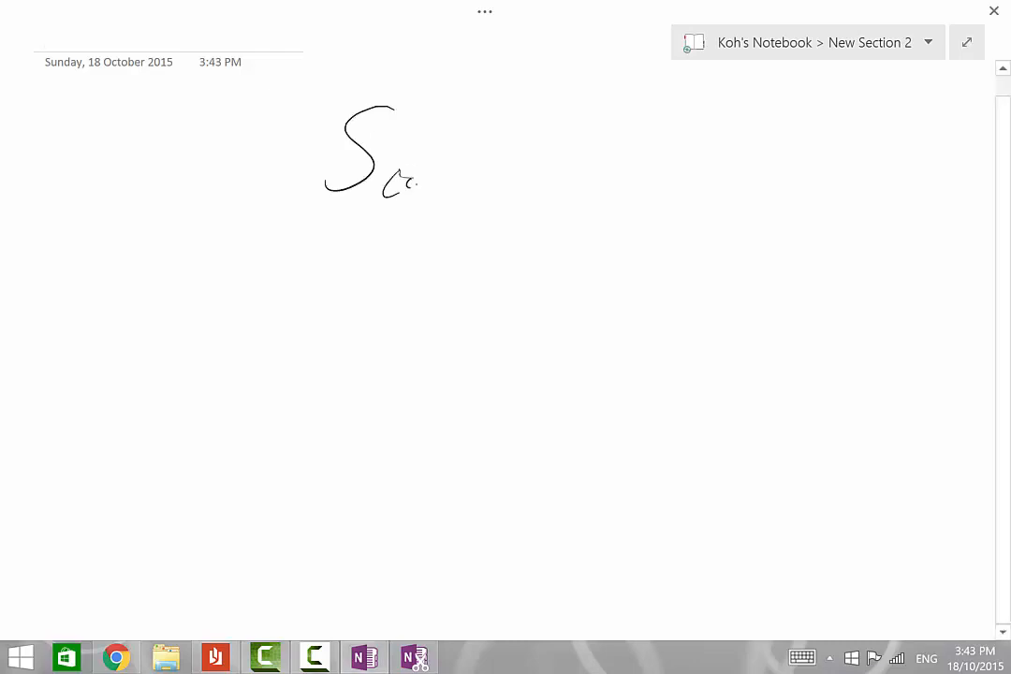
Handwrite the circled heading 'Score evaln marks?' with 'L1 → 2 → 3' and 'E(φ)' beneath it.
left_click_drag(411, 178, 552, 172)
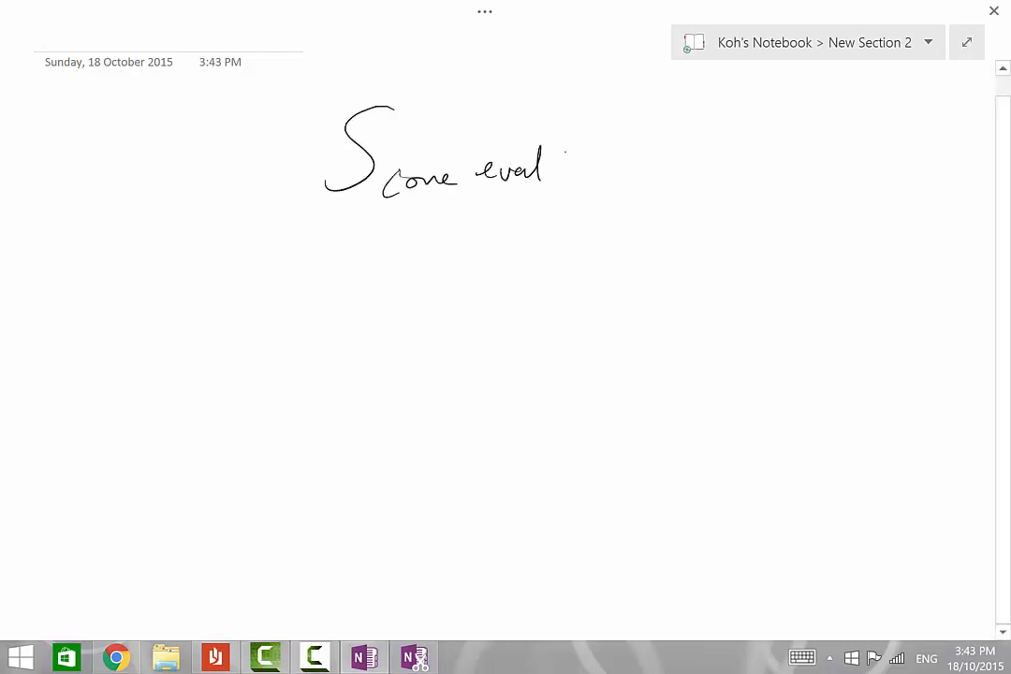
left_click_drag(561, 150, 674, 172)
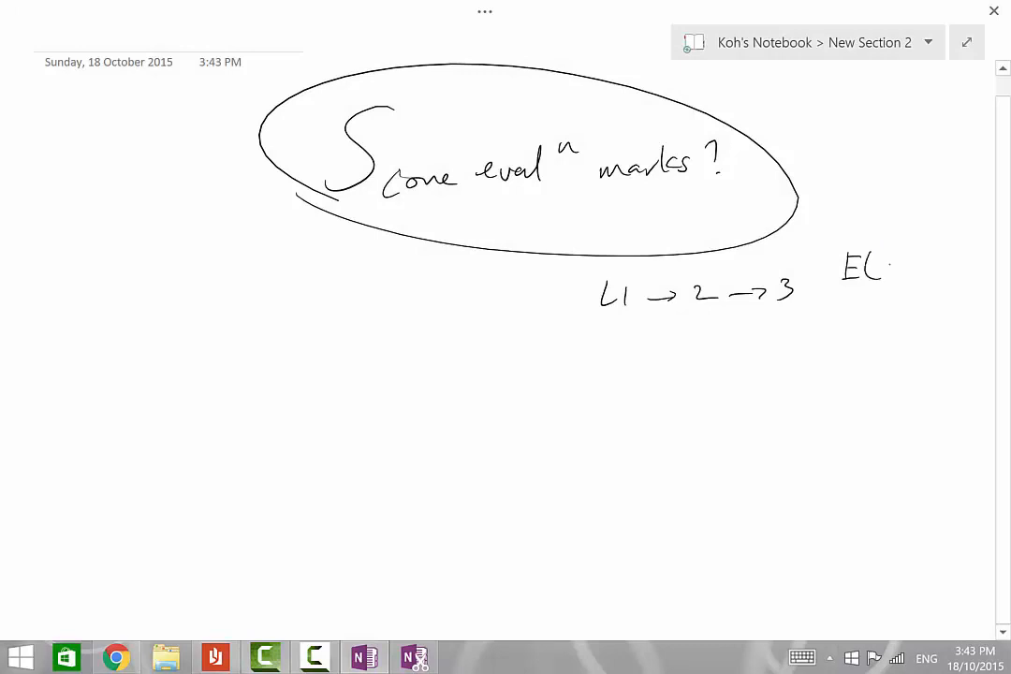
type("(φ)")
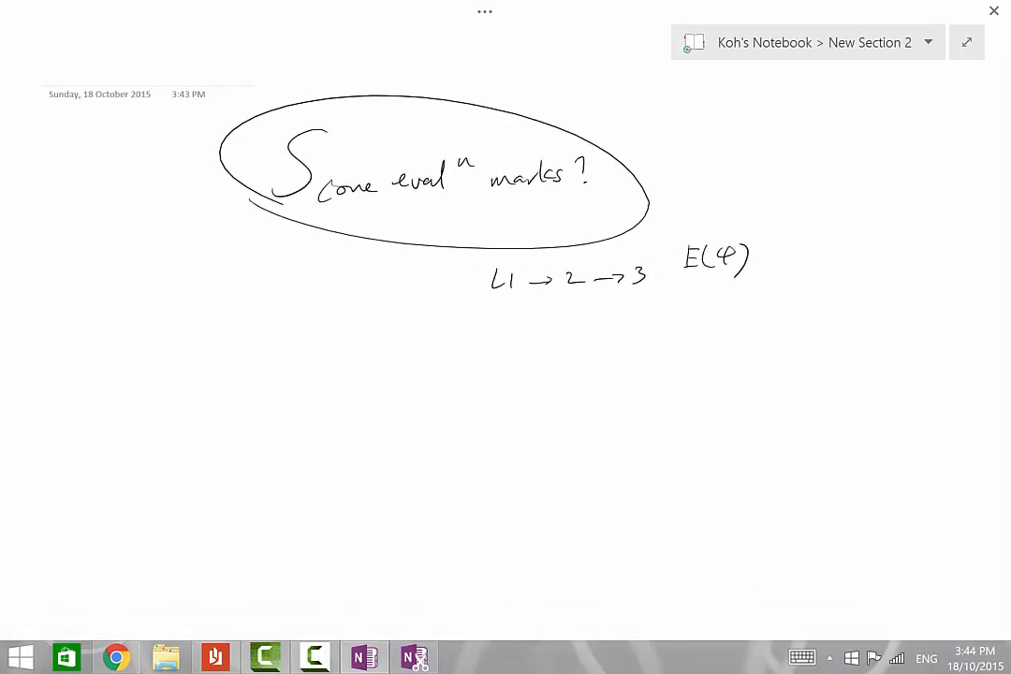
Draw arrows from the heading to '1 Limitations in your analysis' and '2 Context-specific'.
left_click_drag(403, 206, 322, 337)
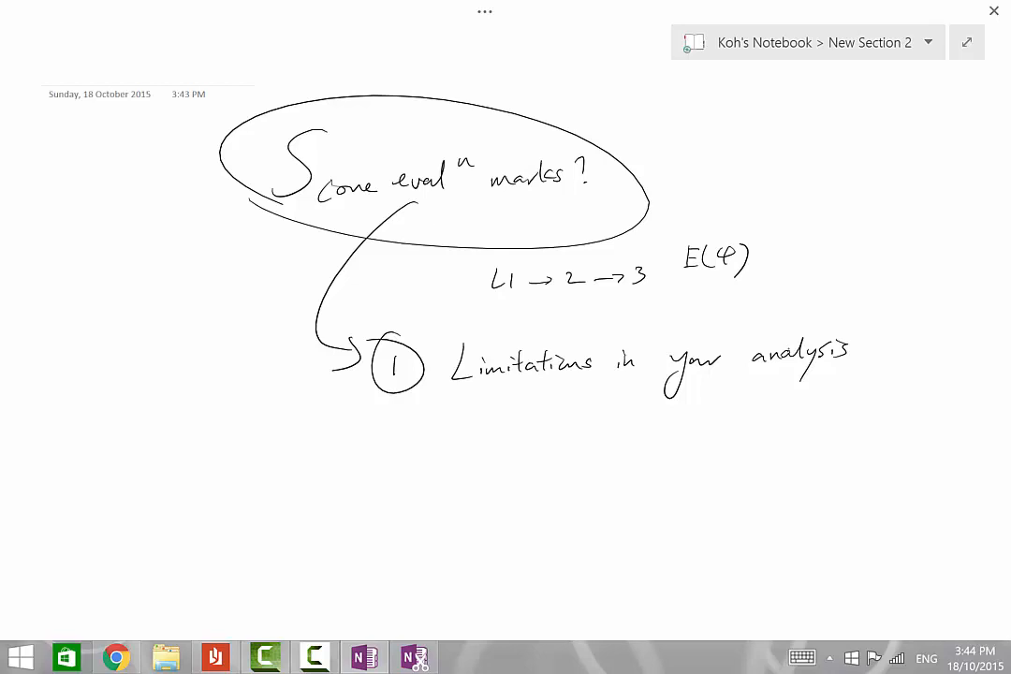
left_click_drag(389, 412, 427, 455)
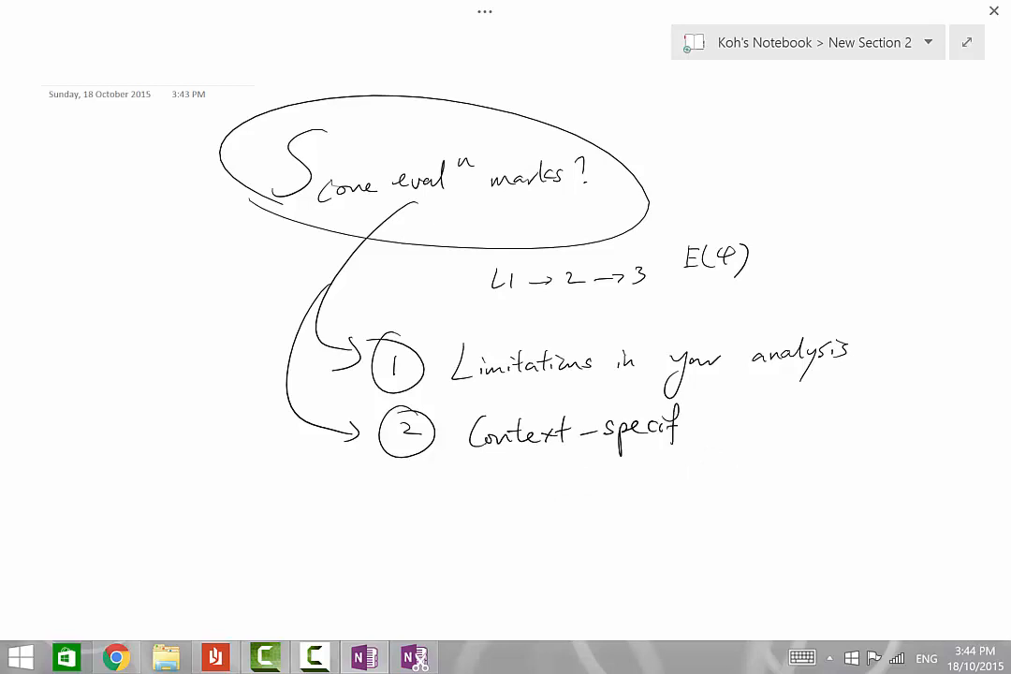
type("ic")
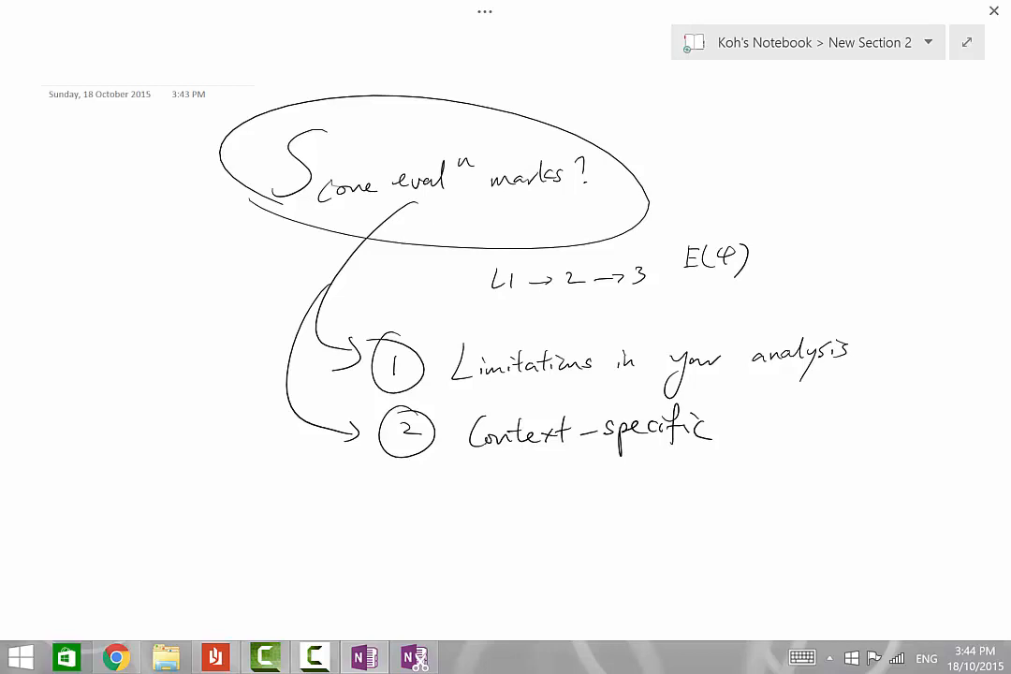
scroll("down", 3)
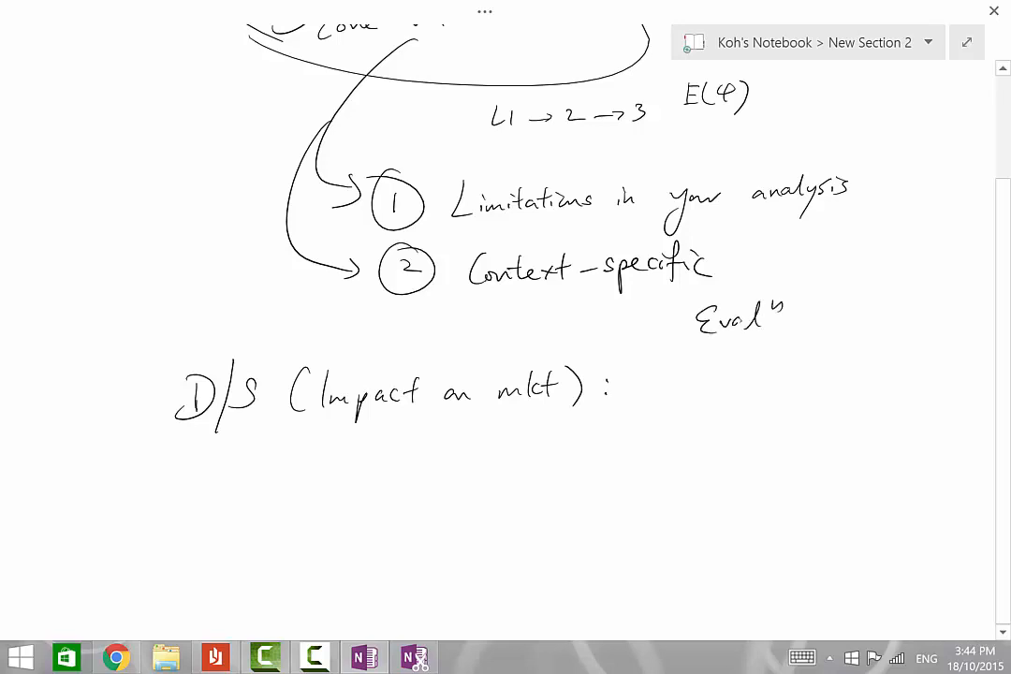
Box the 'Evaln' label and write 'D/S (Impact on mkt): Ceteris paribus'.
left_click_drag(678, 290, 795, 346)
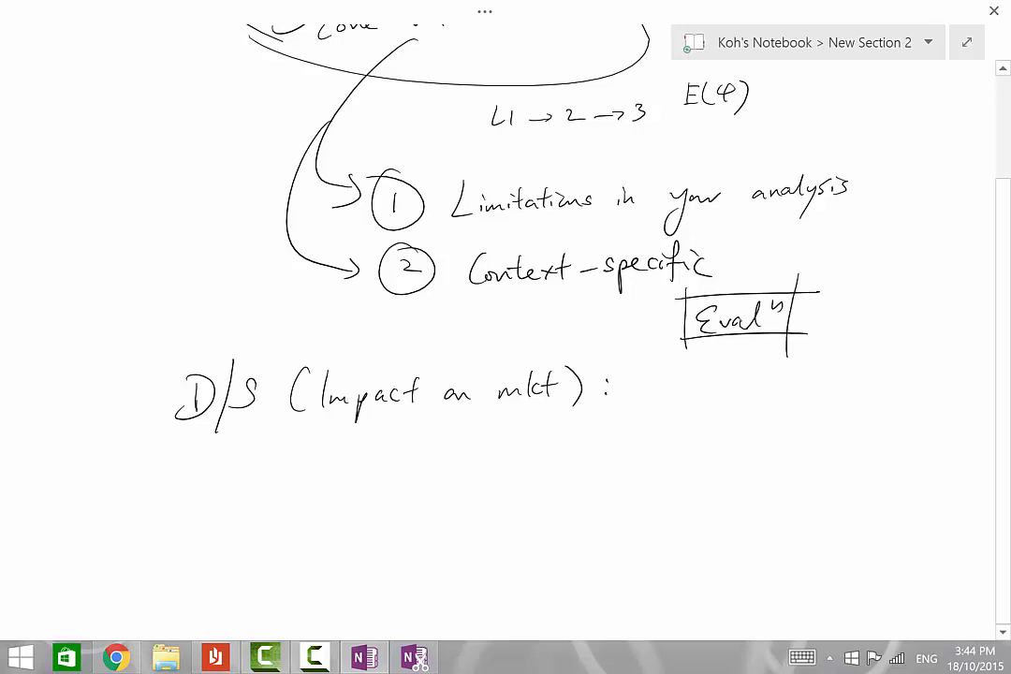
left_click_drag(655, 388, 664, 393)
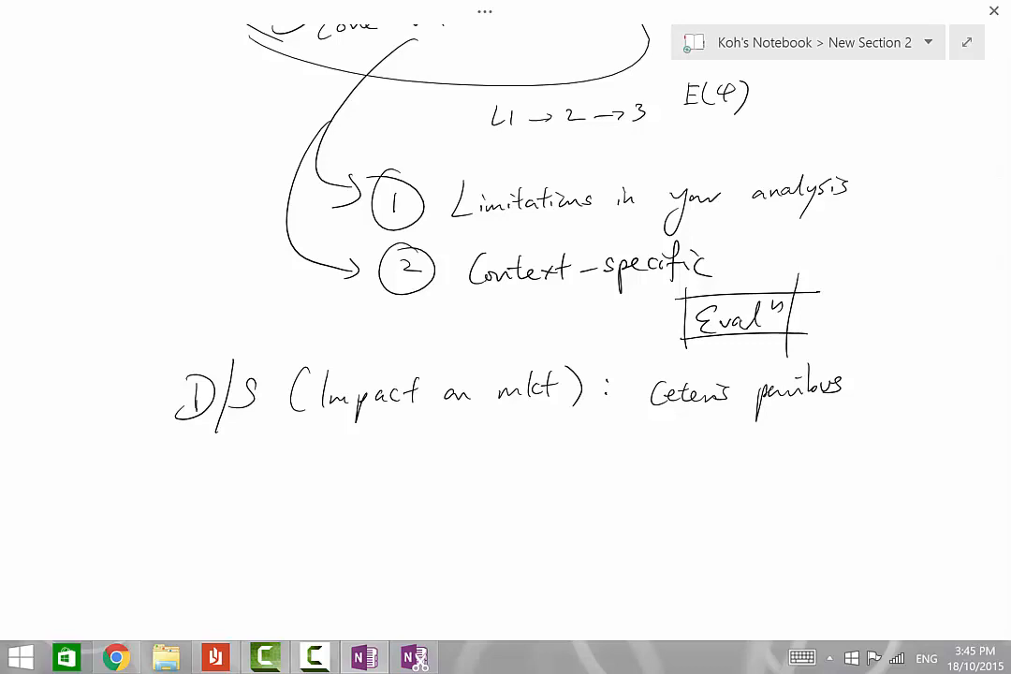
scroll("down", 3)
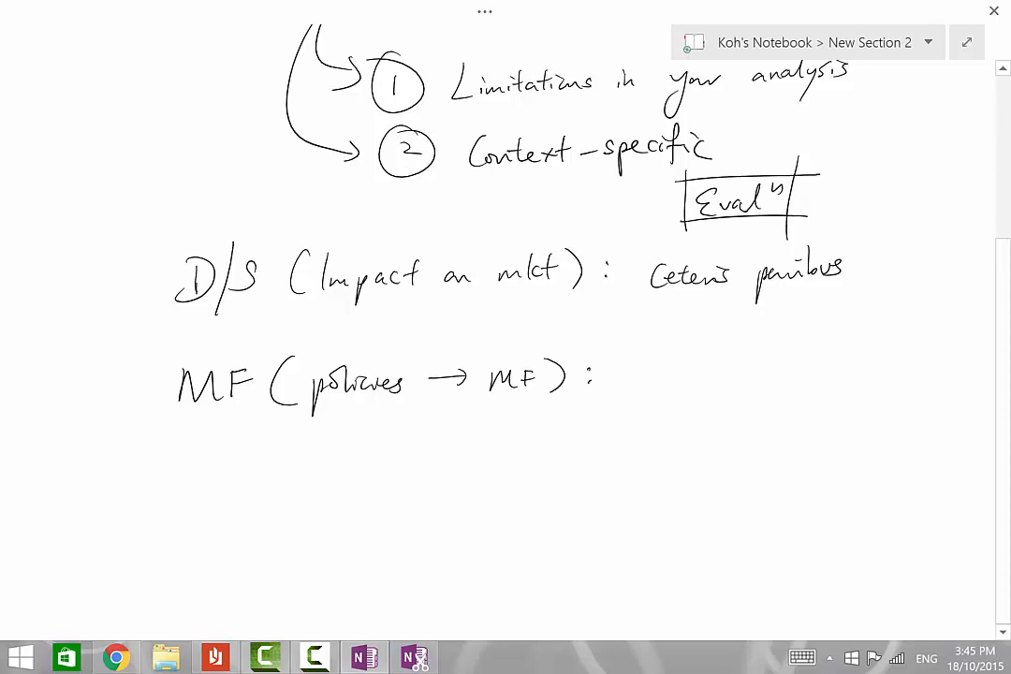
Write 'MF (policies → MF): Δing nature of prob.' beneath the D/S line.
left_click_drag(627, 355, 730, 393)
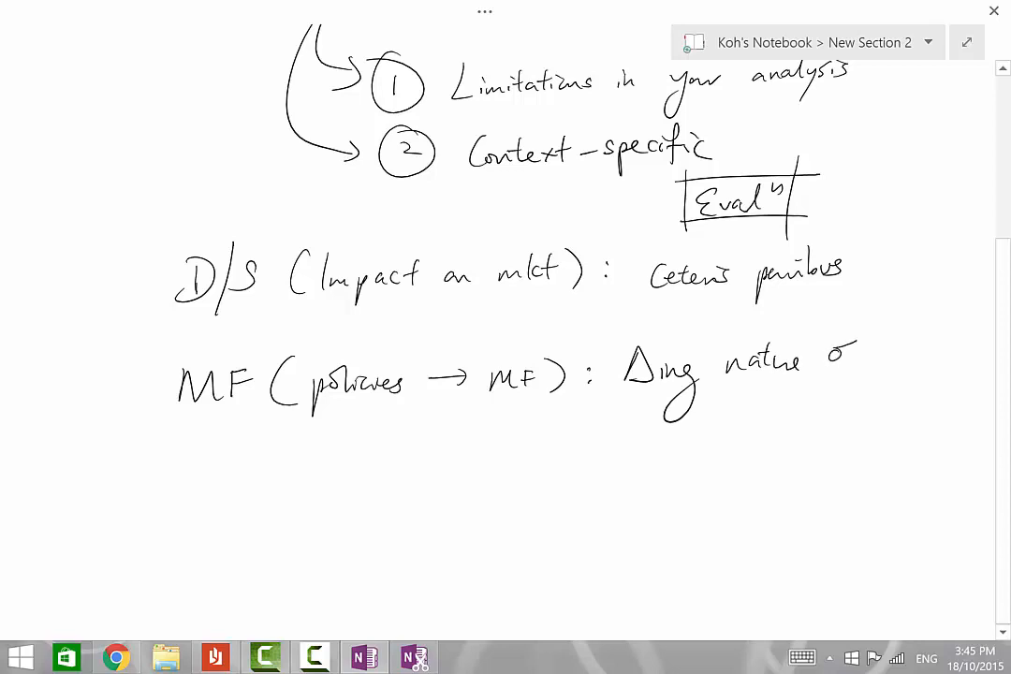
type("of prob.")
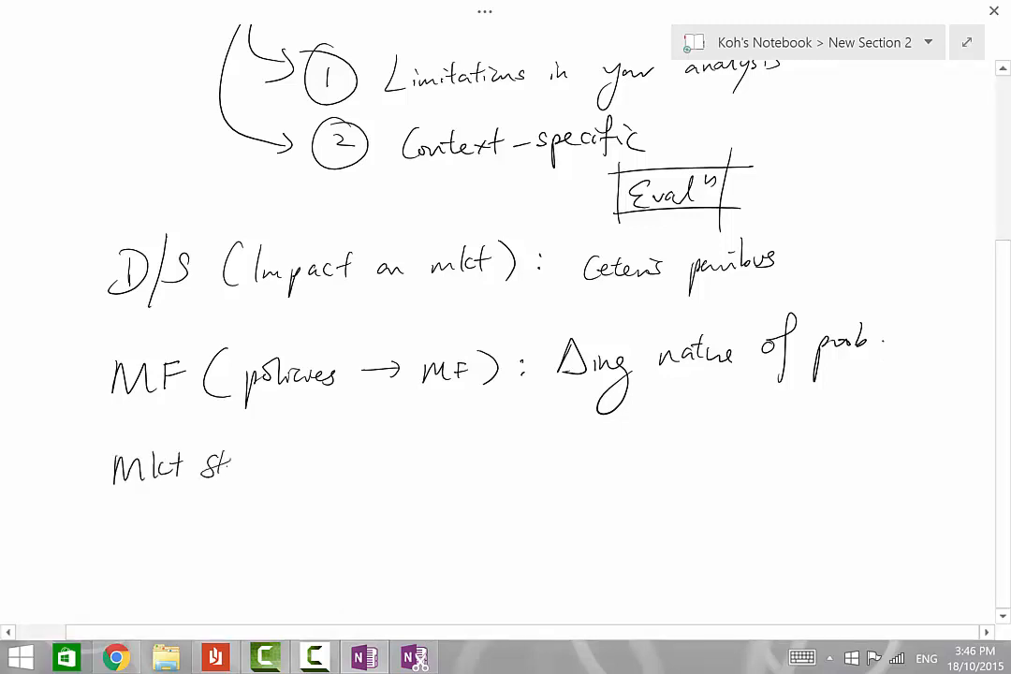
Write 'Mkt structure (behaviour): alt. theories of firms' and start the circled 'Macro' heading below.
type("structure (")
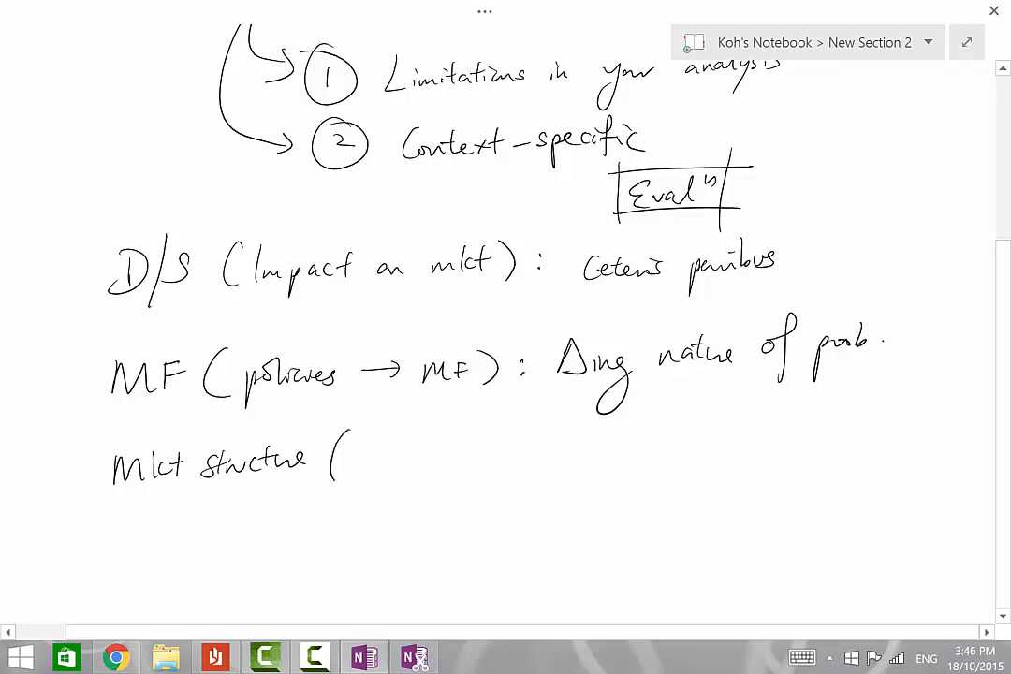
type("behaviour) : alt. f'")
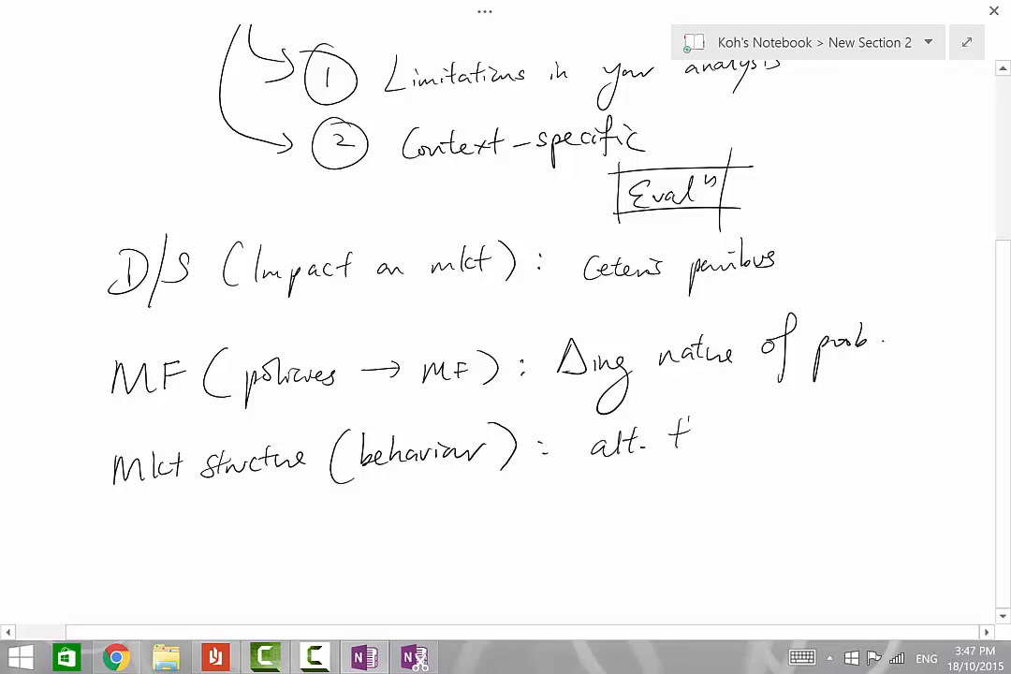
type("theories c")
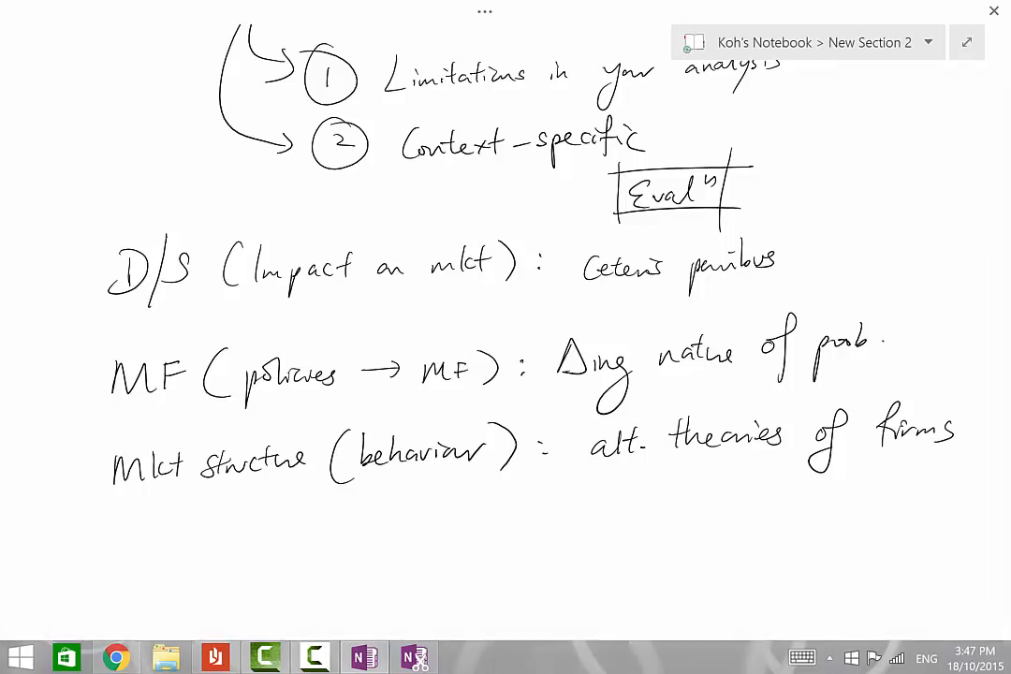
scroll("down", 3)
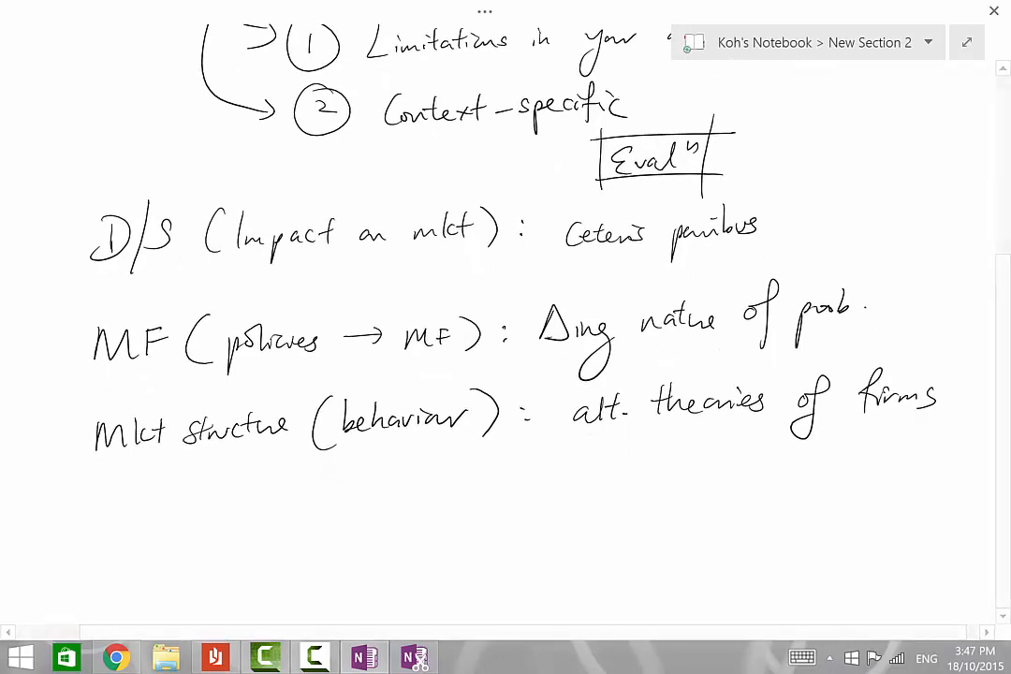
type("Macro")
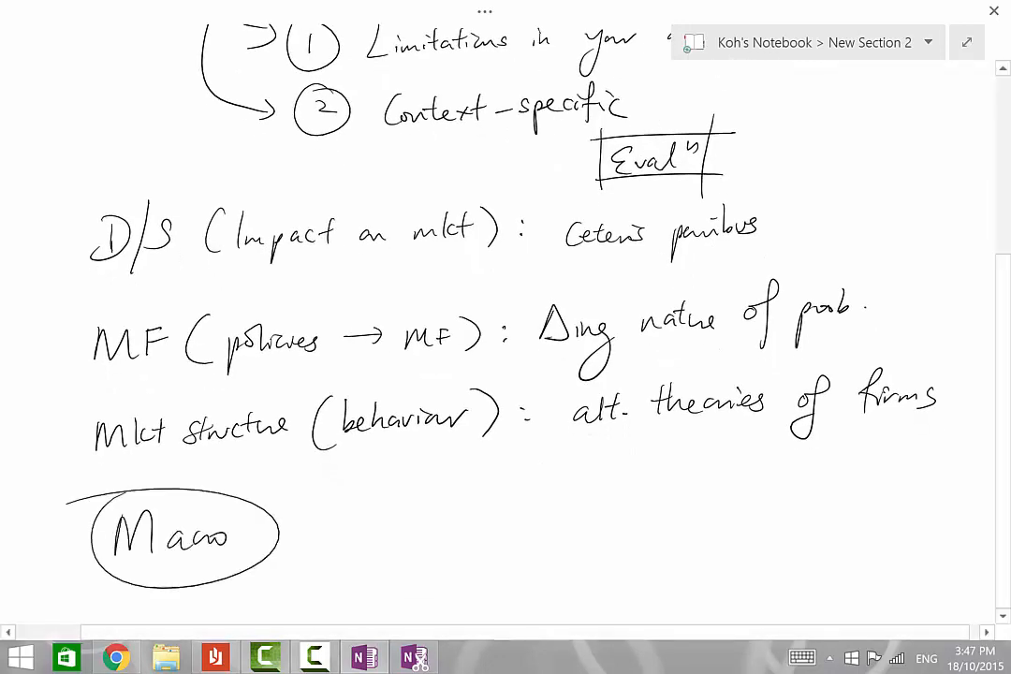
Draw a double arrow from Macro to a boxed 'Context' with 'App. of FP ⇓ growth in SG' beside it.
scroll("down", 3)
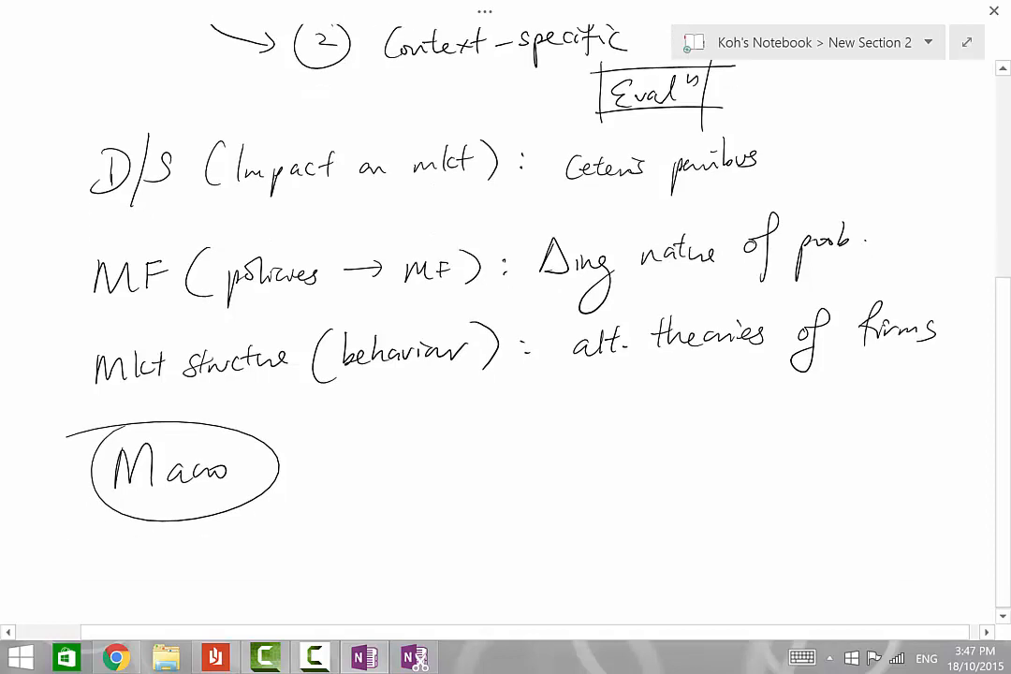
left_click_drag(284, 464, 371, 464)
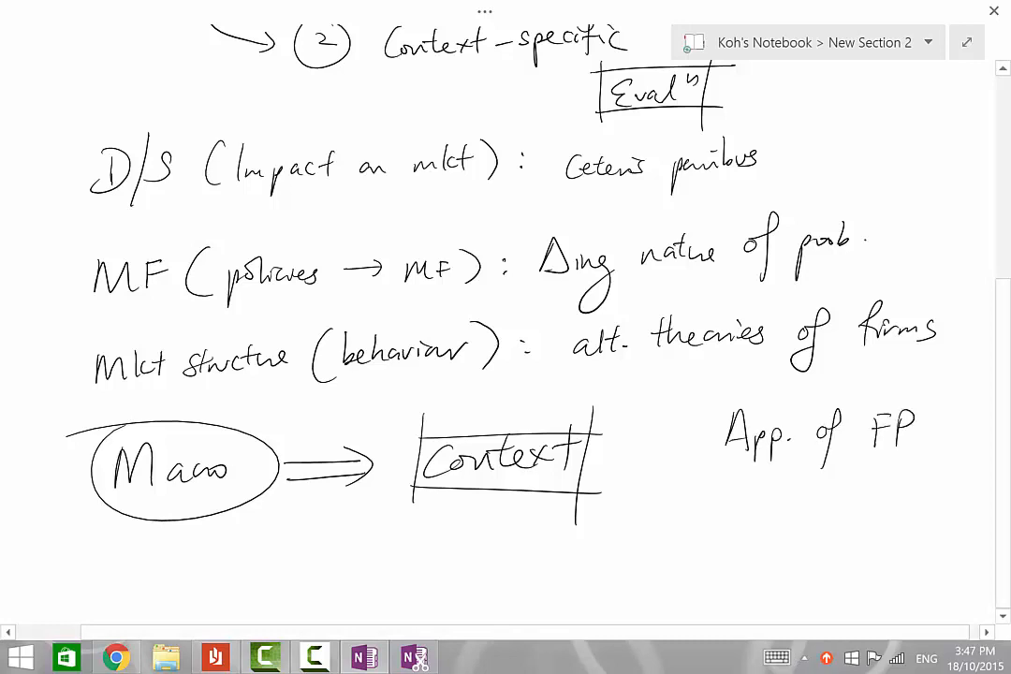
left_click_drag(796, 477, 814, 506)
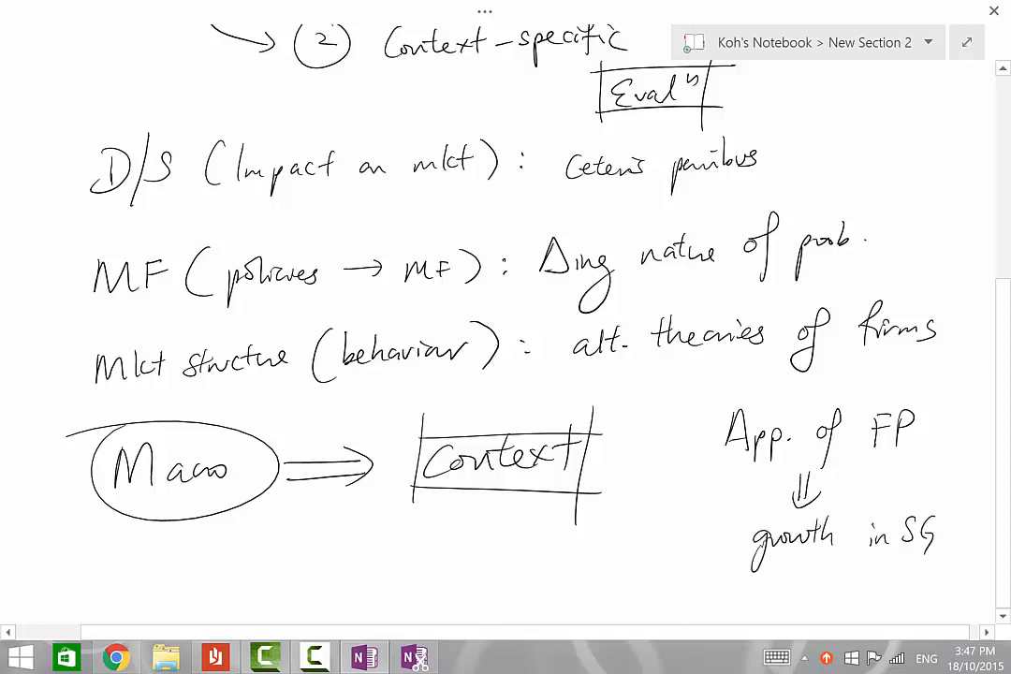
Write 'small k X' underlined below the Macro example and begin 'fisc' beneath it.
scroll("down", 3)
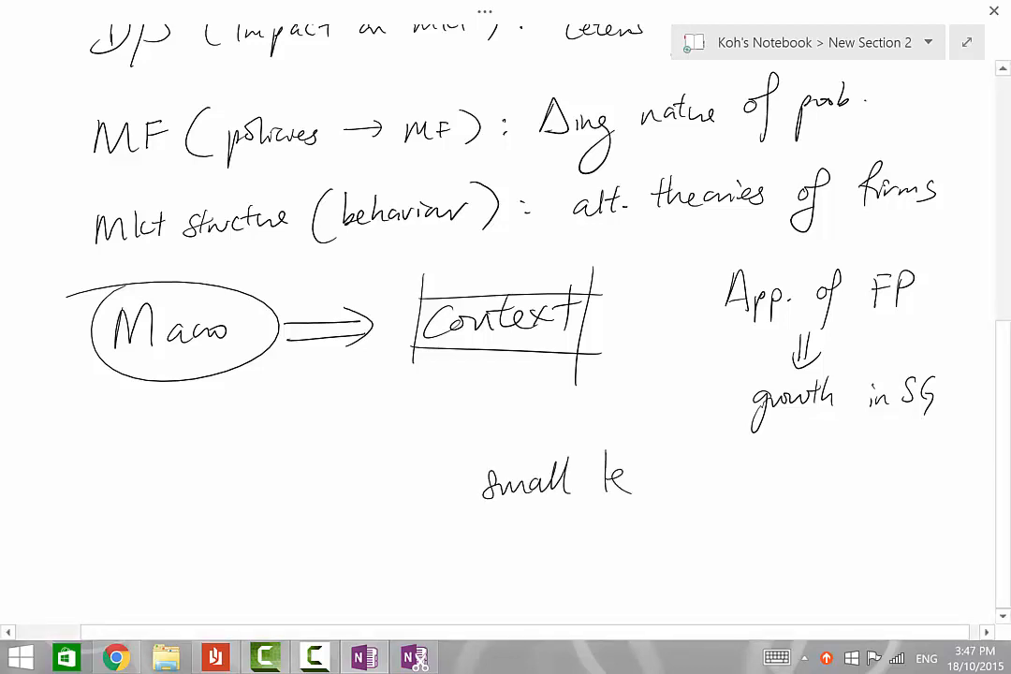
left_click_drag(459, 513, 655, 513)
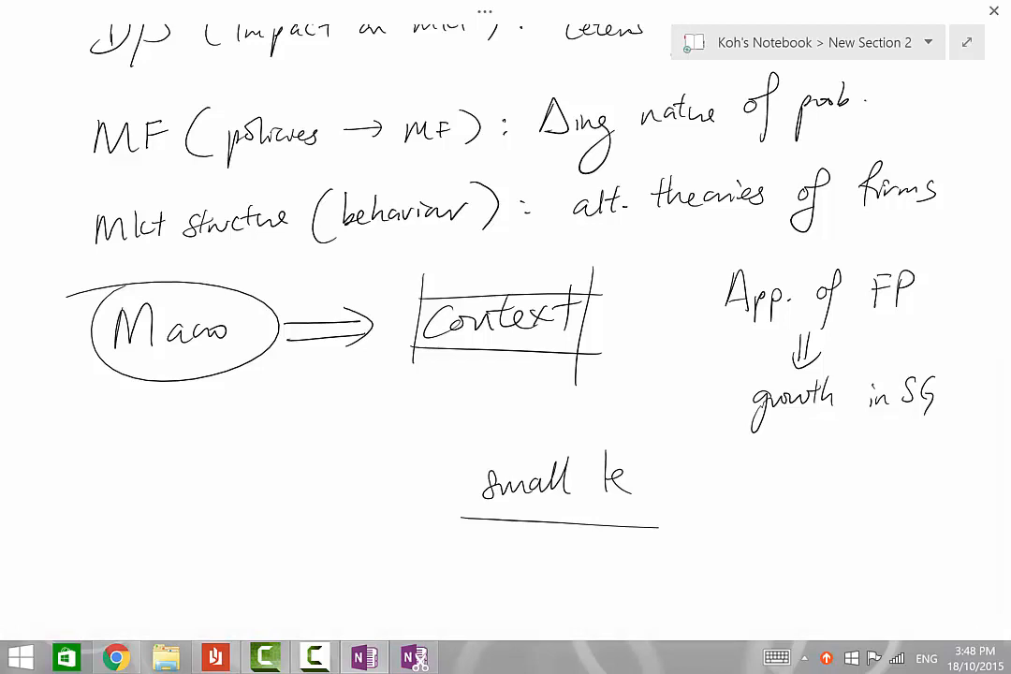
left_click_drag(671, 482, 692, 490)
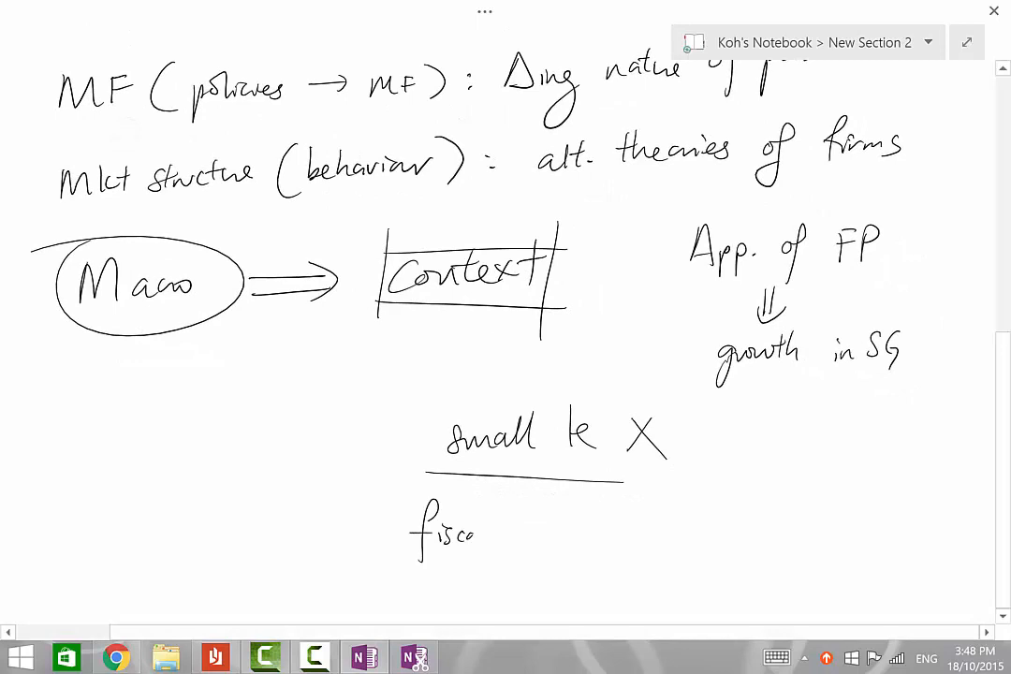
Write 'fiscal prudence → recent years' with '↑G' curving back to 'growth in SG'.
left_click_drag(468, 534, 576, 534)
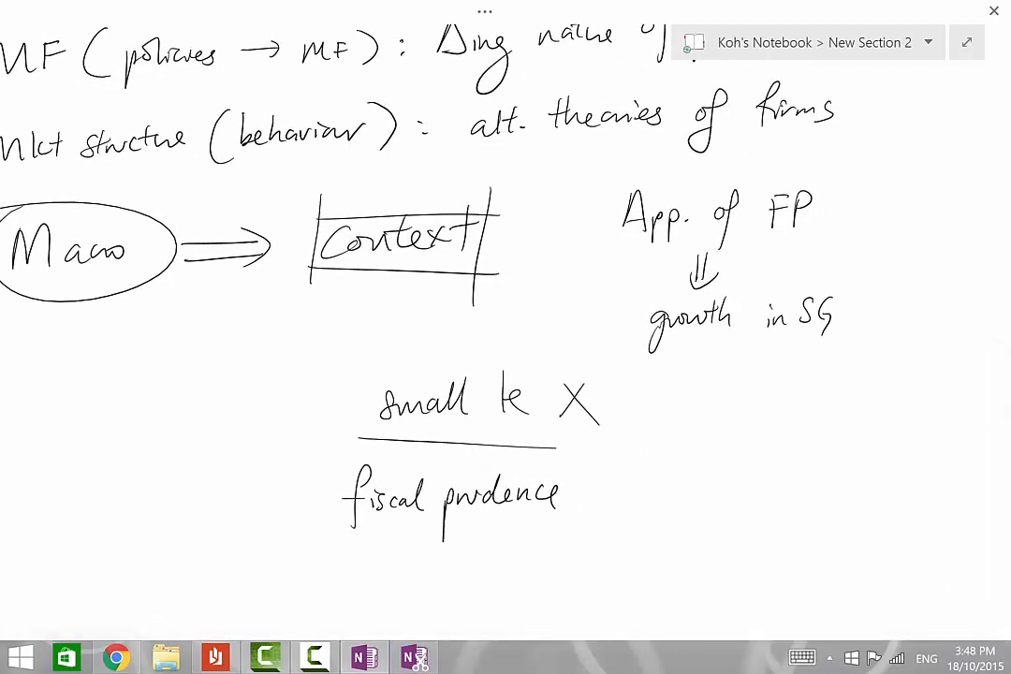
left_click_drag(581, 494, 647, 494)
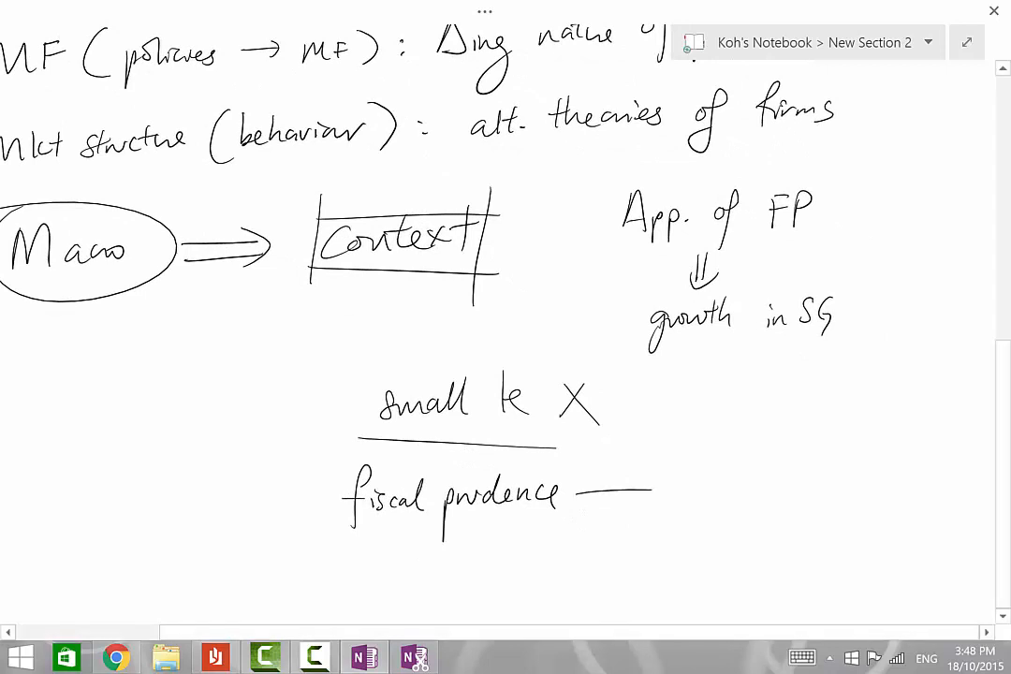
left_click(902, 655)
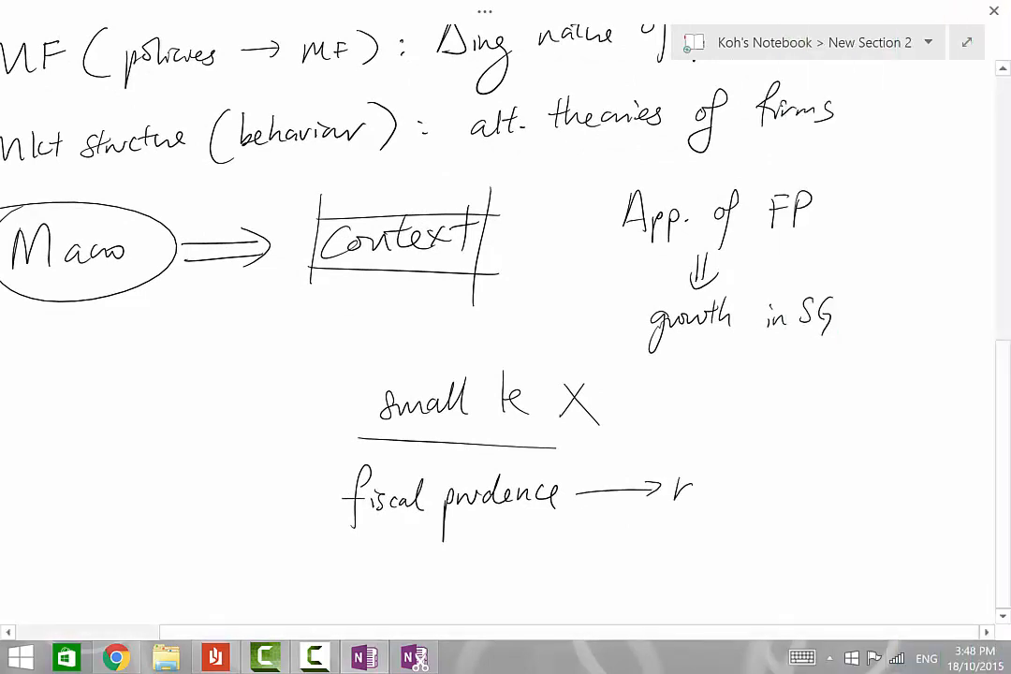
type("recent years ↑G")
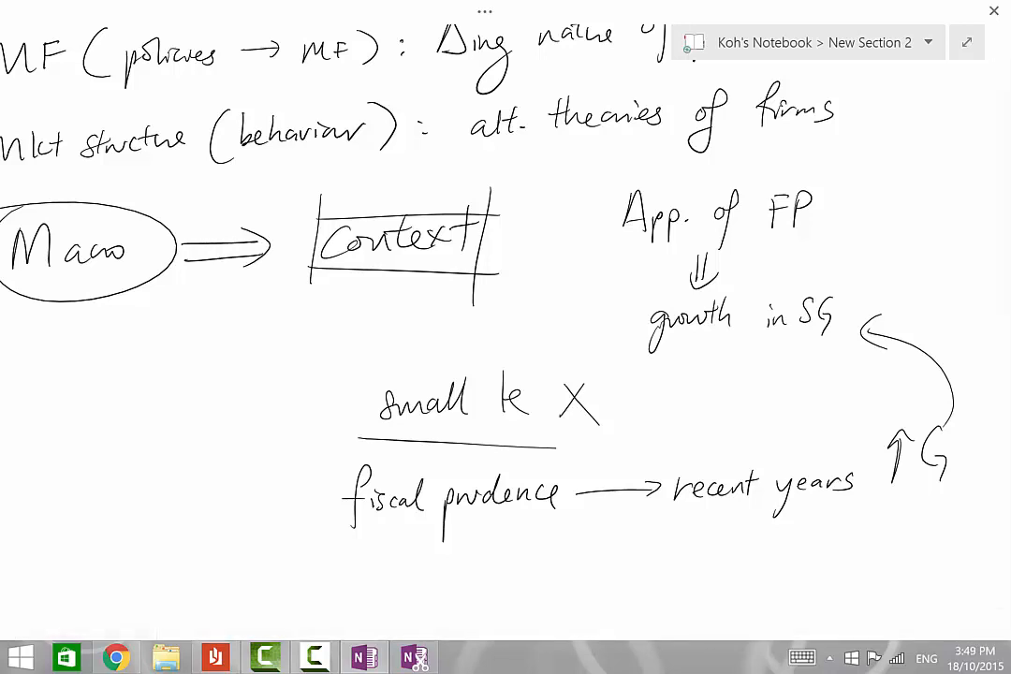
Scroll back to the top and circle 'Limitations' and 'Context' in the two numbered principles.
scroll("down", 3)
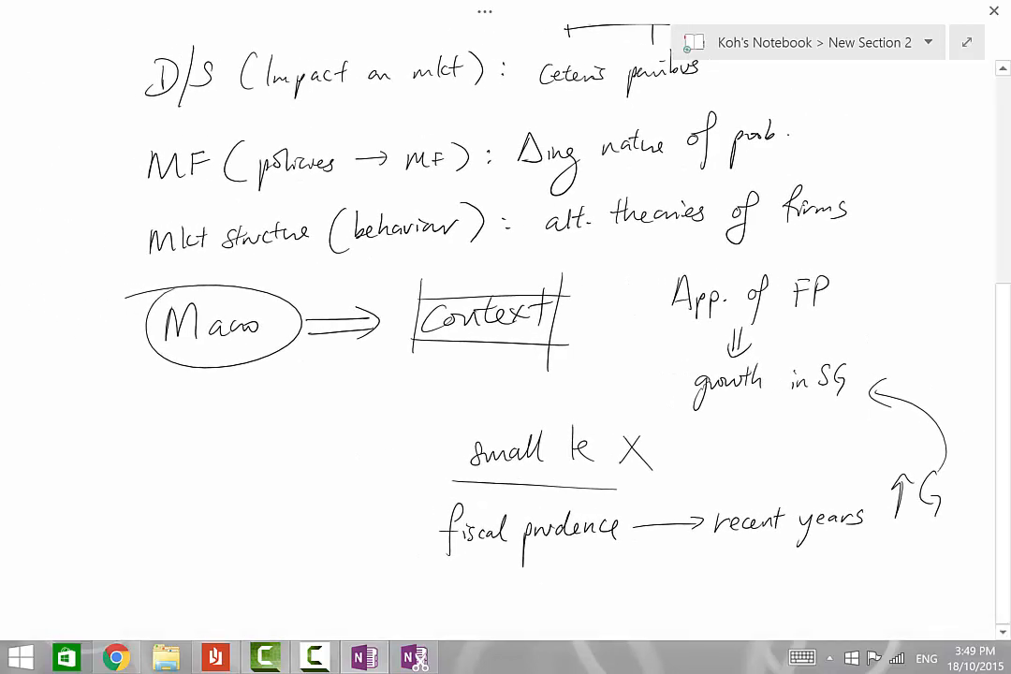
left_click_drag(411, 365, 562, 360)
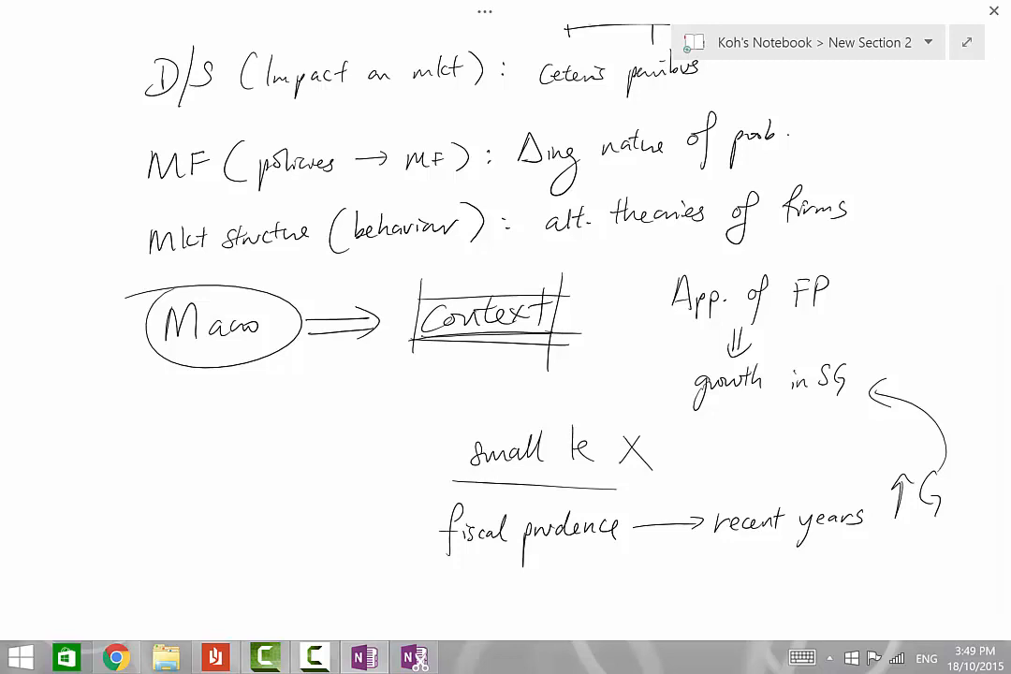
scroll("down", 3)
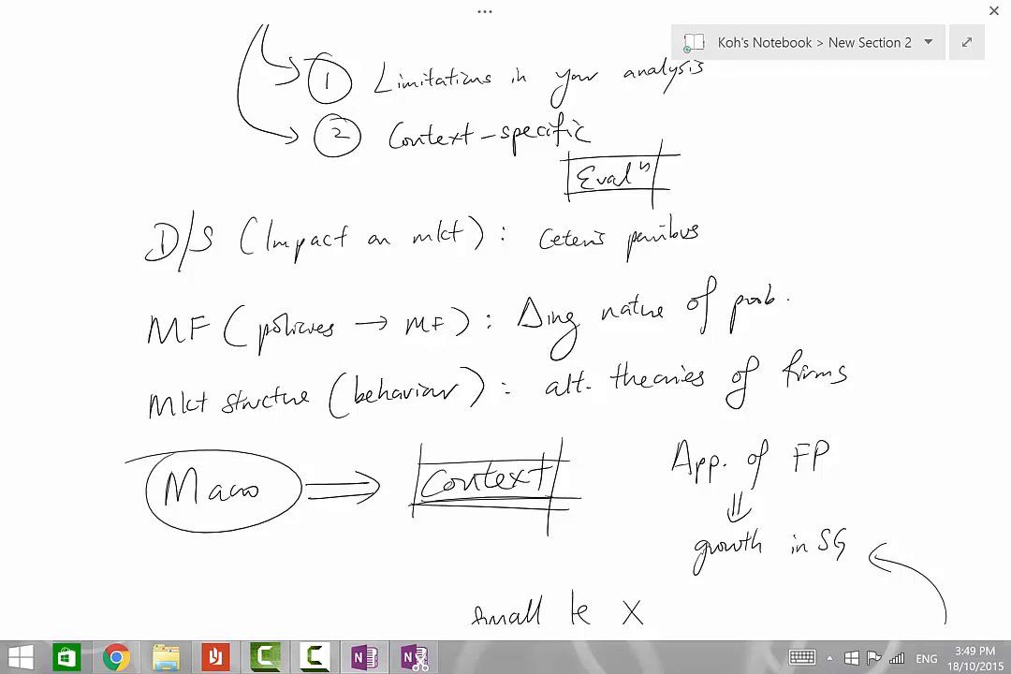
scroll("down", 3)
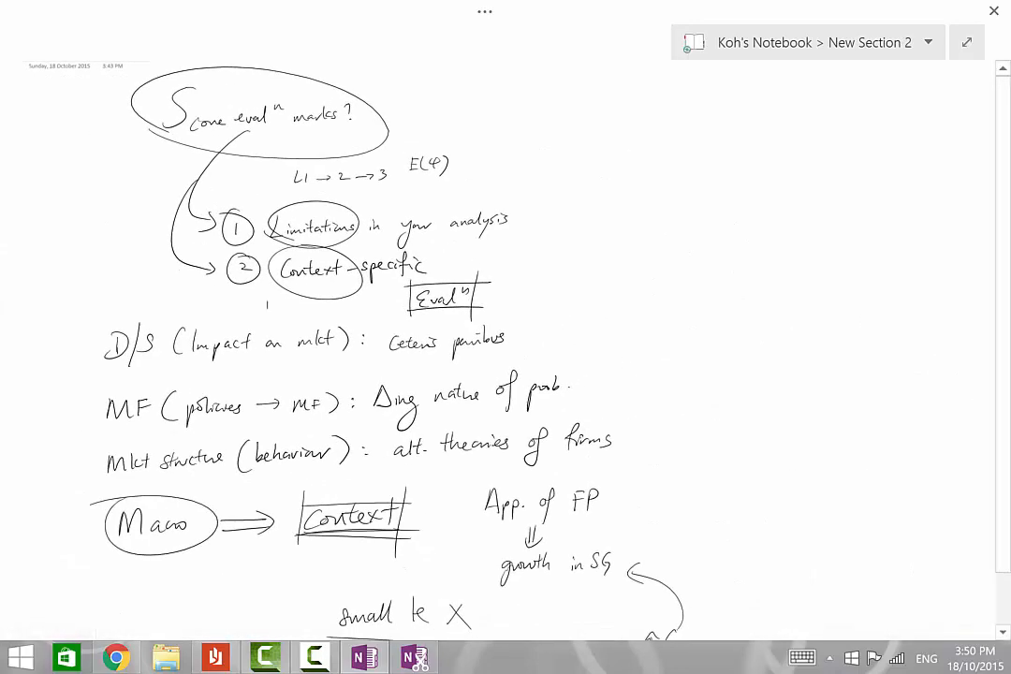
scroll("down", 3)
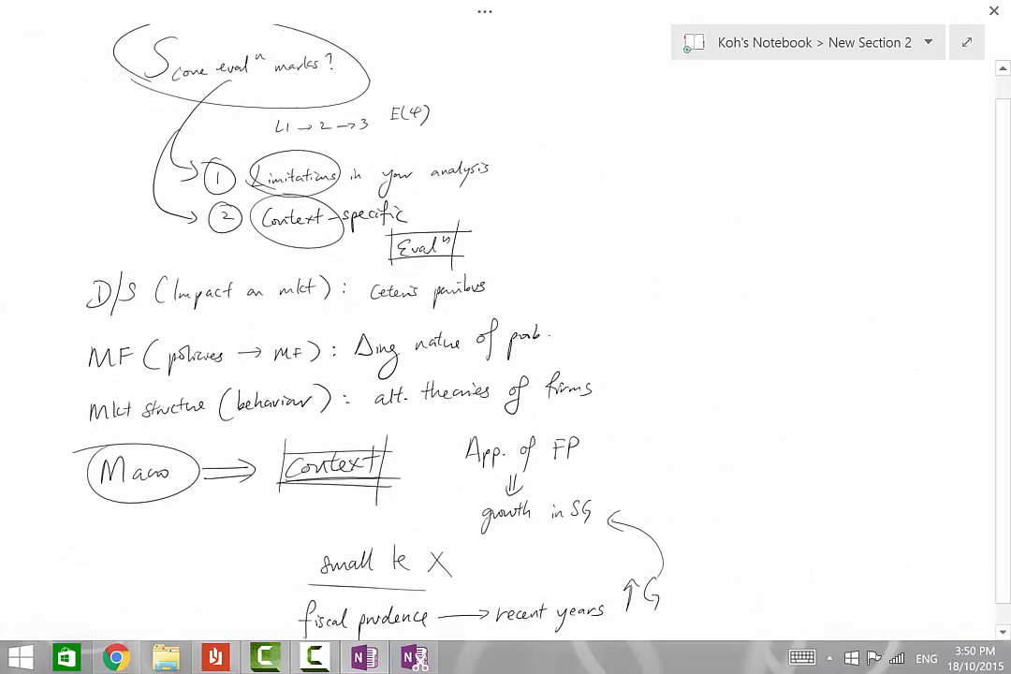